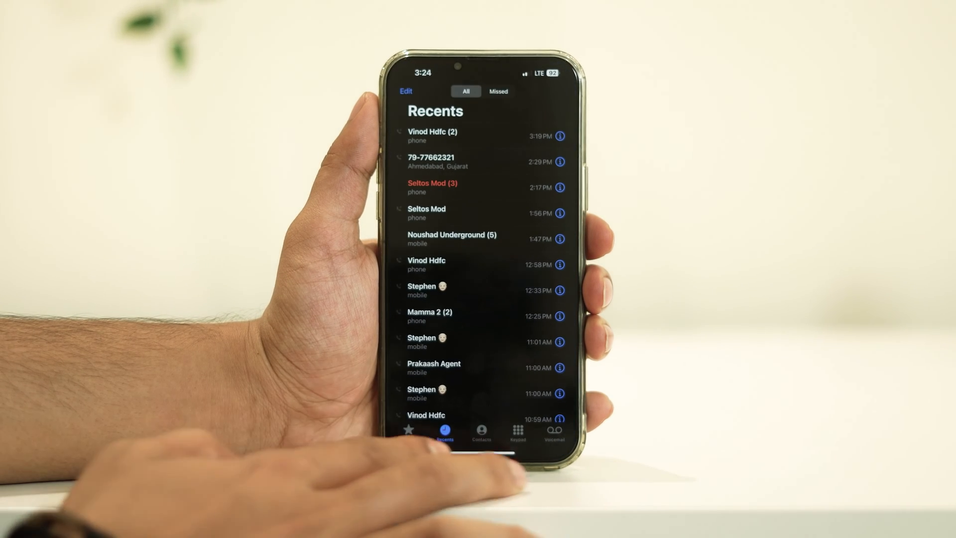
# Switch from Recents to the alphabetical Contacts list.
pyautogui.click(481, 432)
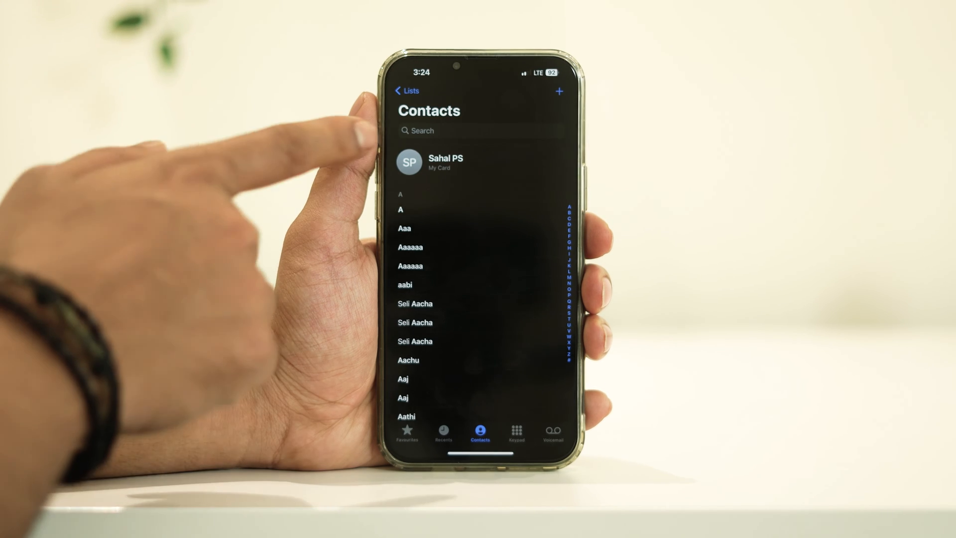
# Open My Card in edit mode with name, mobile and ringtone fields.
pyautogui.click(445, 162)
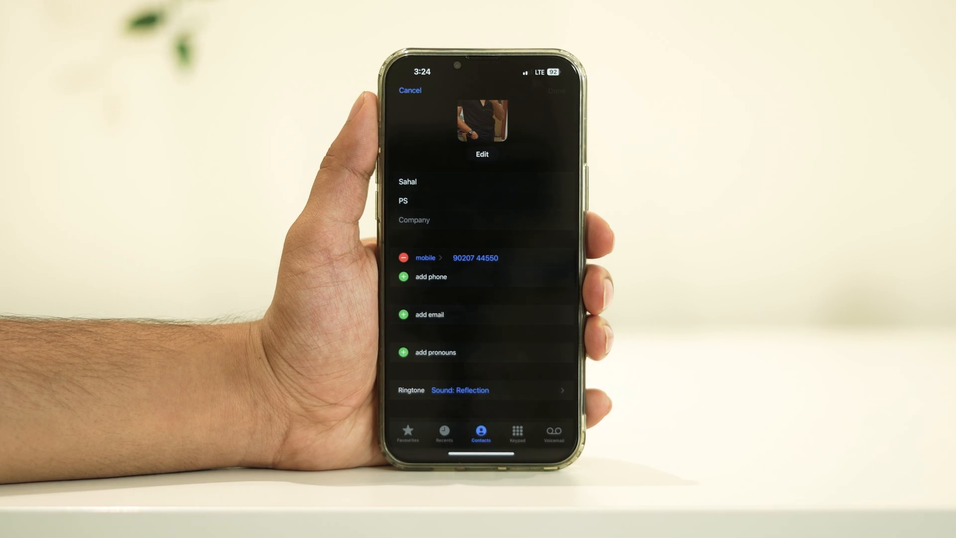
# Scroll My Card's edit fields, save with Done, and view the card's photo and number.
pyautogui.scroll(-3)
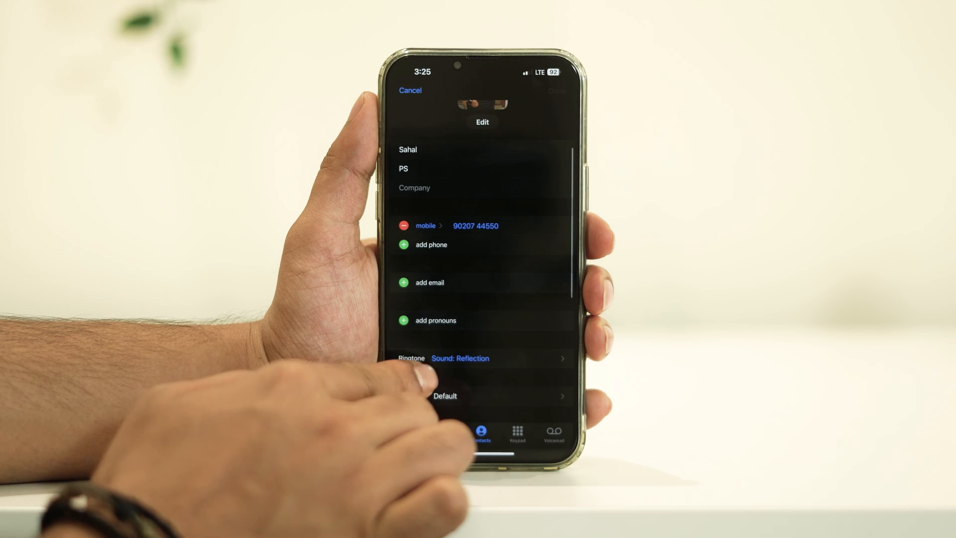
pyautogui.click(460, 357)
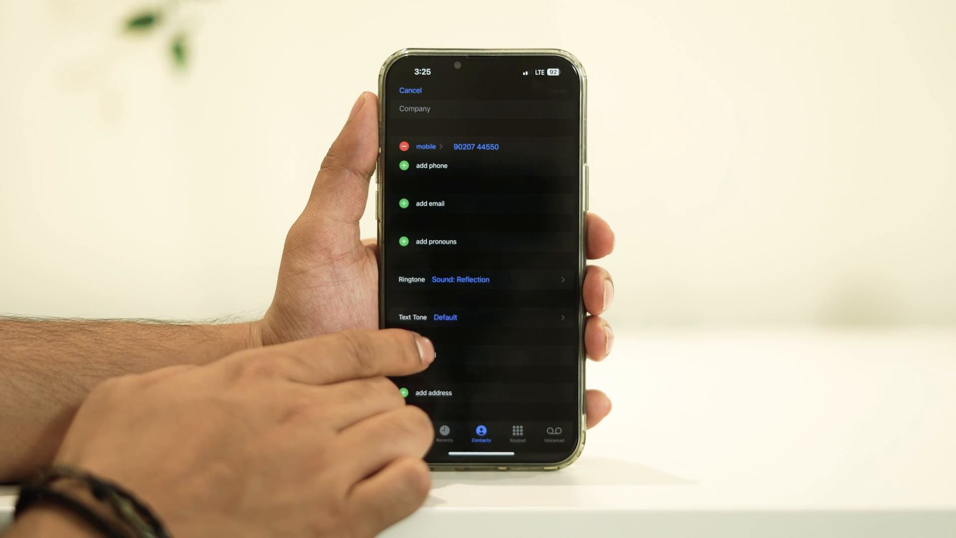
pyautogui.click(445, 317)
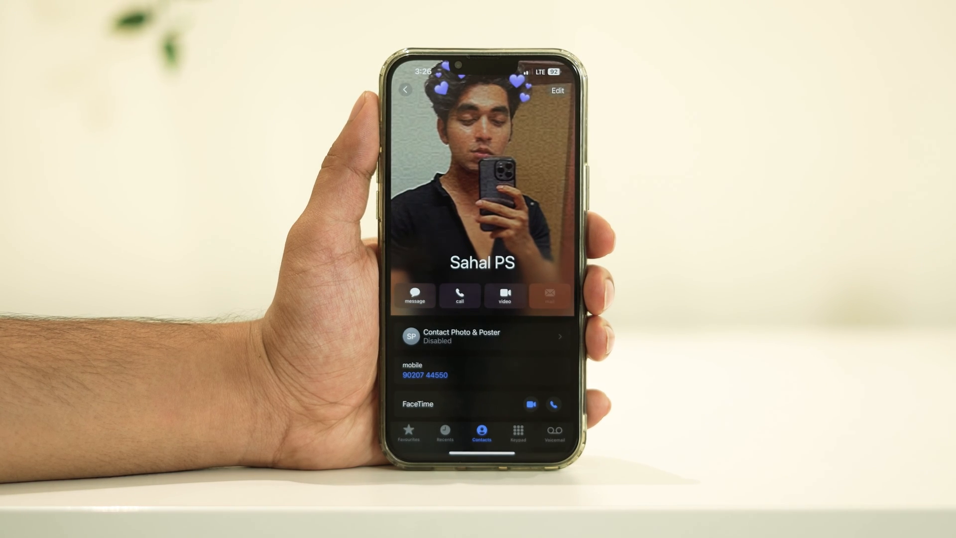
# View the Contact Photo & Poster Name & Photo Sharing settings, then return Home.
pyautogui.click(481, 336)
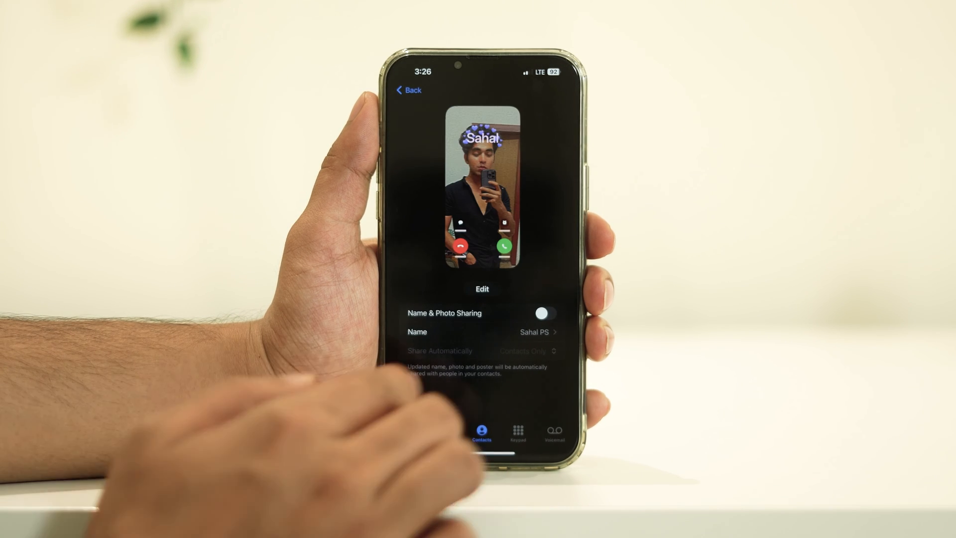
pyautogui.click(543, 312)
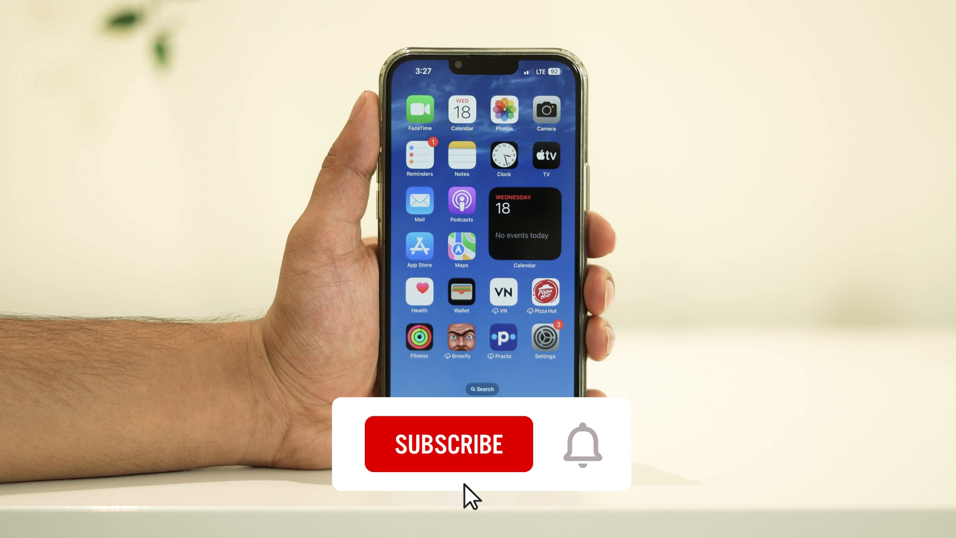
pyautogui.click(448, 443)
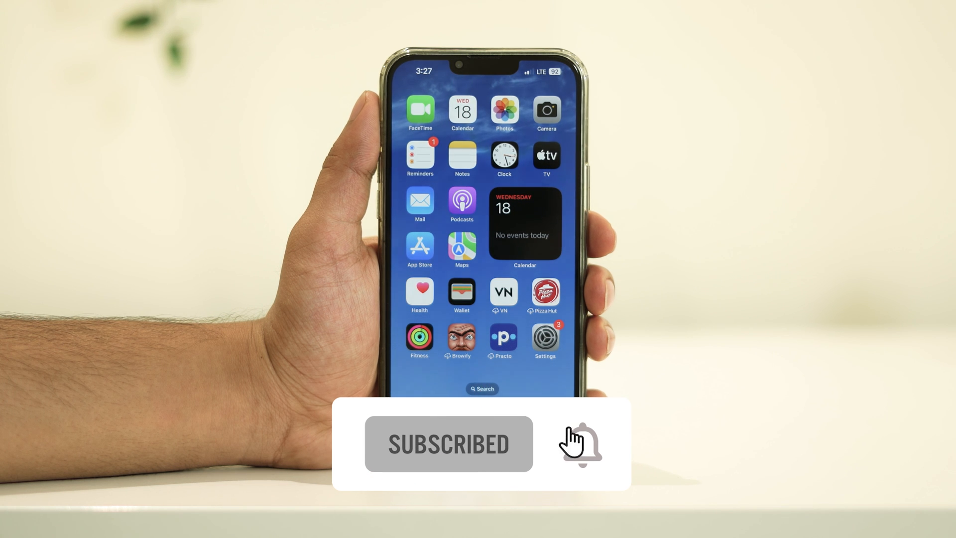
pyautogui.click(581, 443)
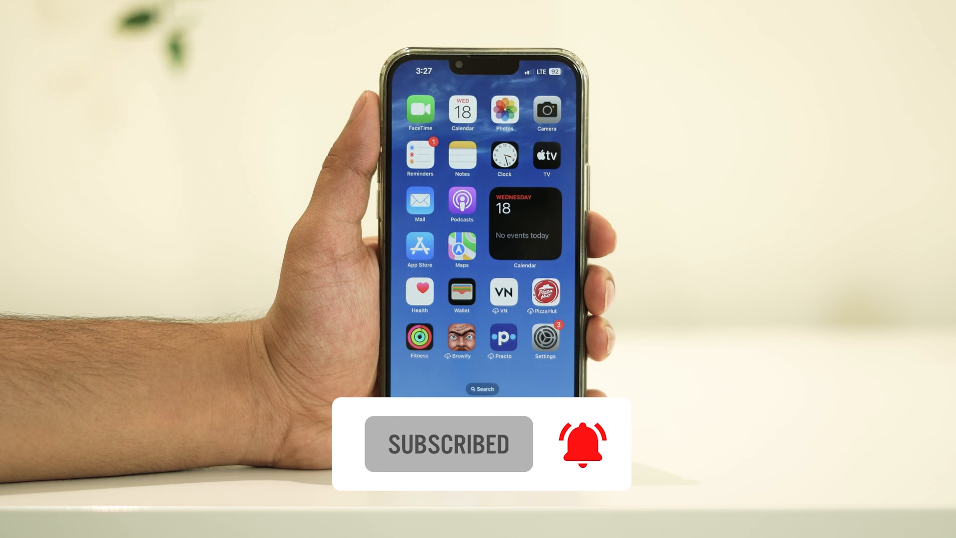